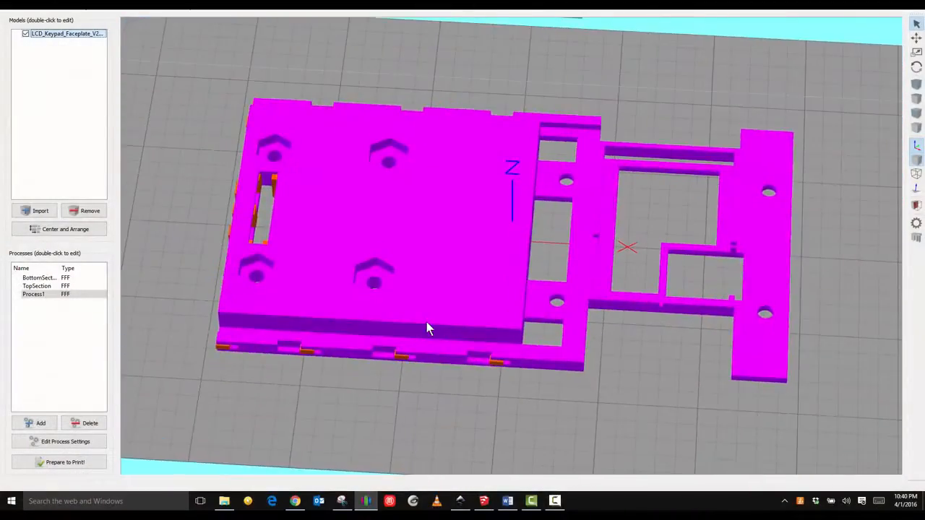
# Orbit to a lower, closer angle showing orange overhang areas along the faceplate's near edge.
pyautogui.moveTo(426, 328); pyautogui.dragTo(390, 394)
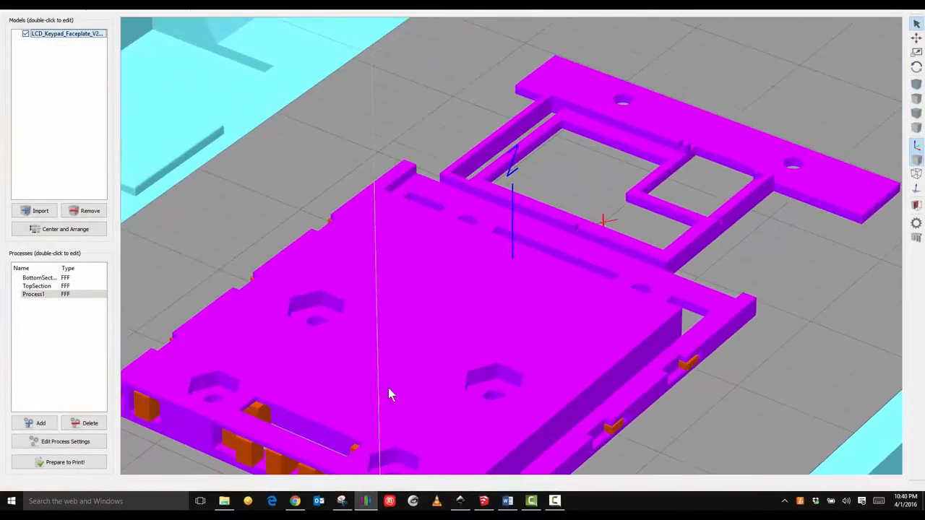